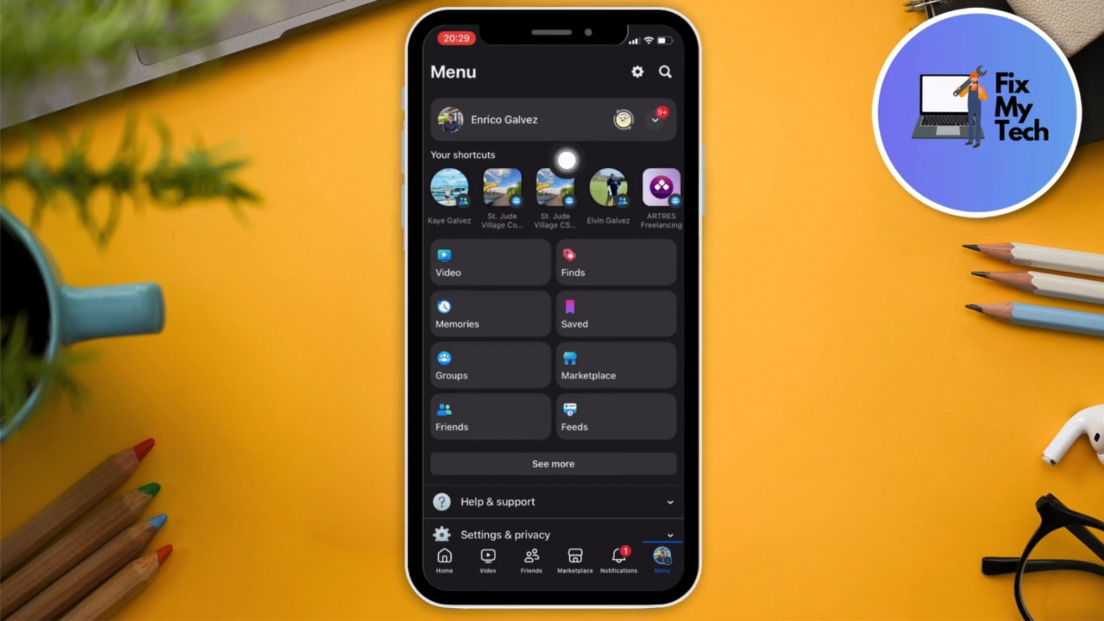
Open Settings & privacy and scroll down to the Your activity section
left_click(504, 534)
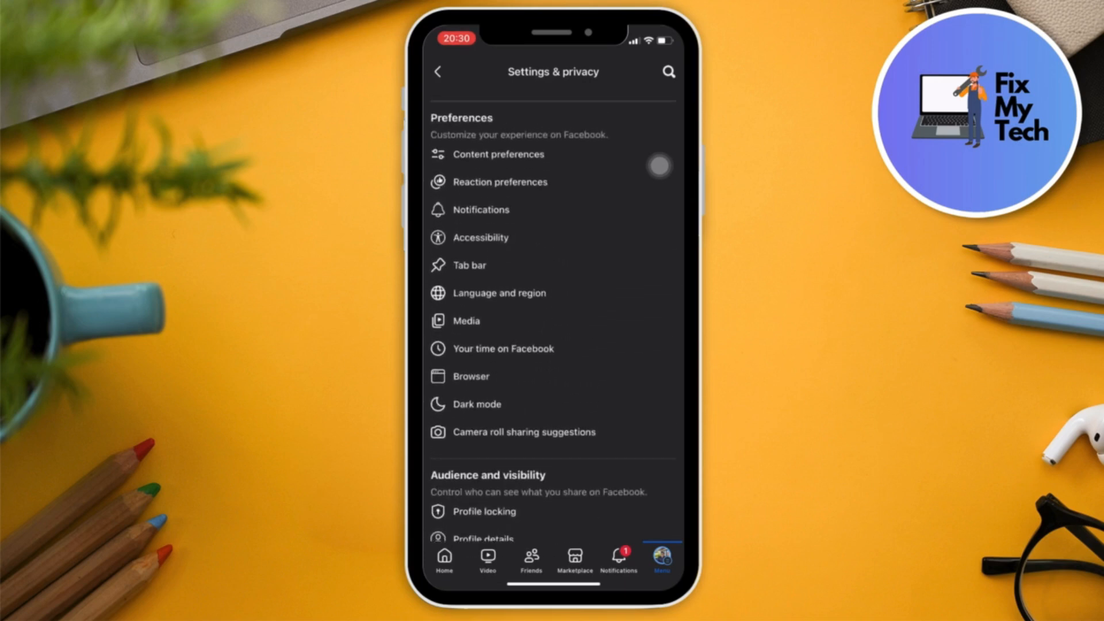
scroll("down", 3)
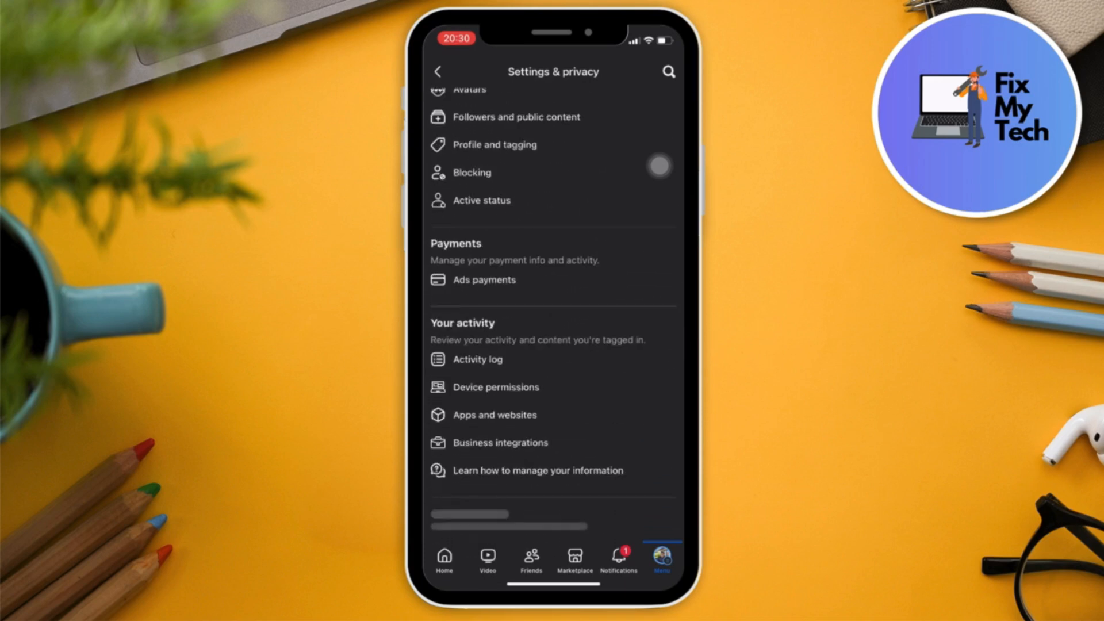
Delete the April 10 Smile Avenue Dental Clinic visit from activity history and confirm
left_click(477, 359)
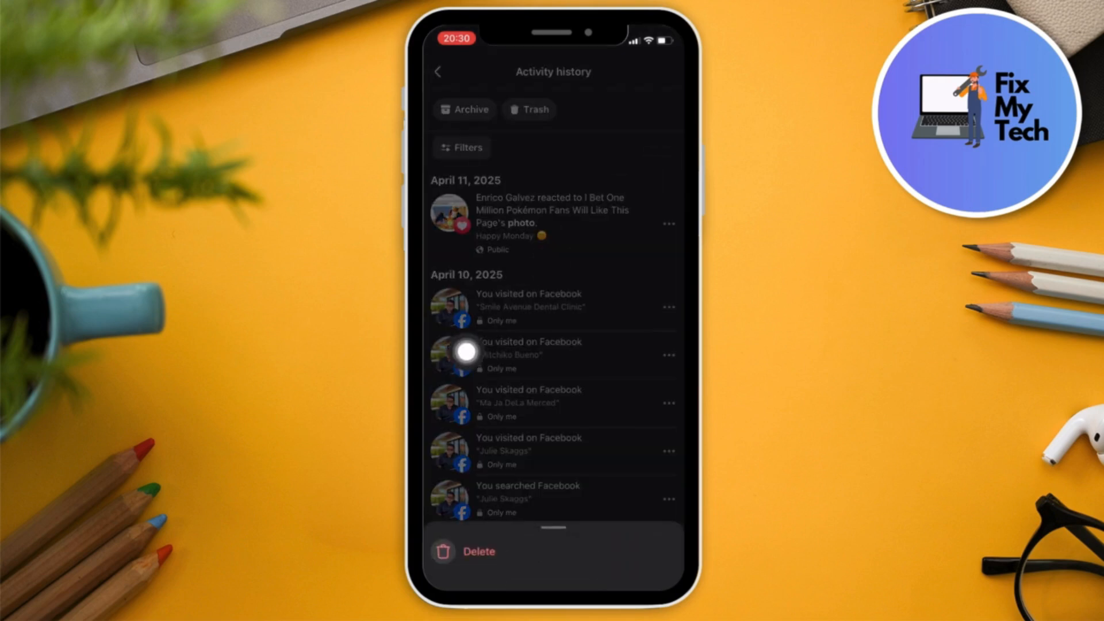
left_click(468, 551)
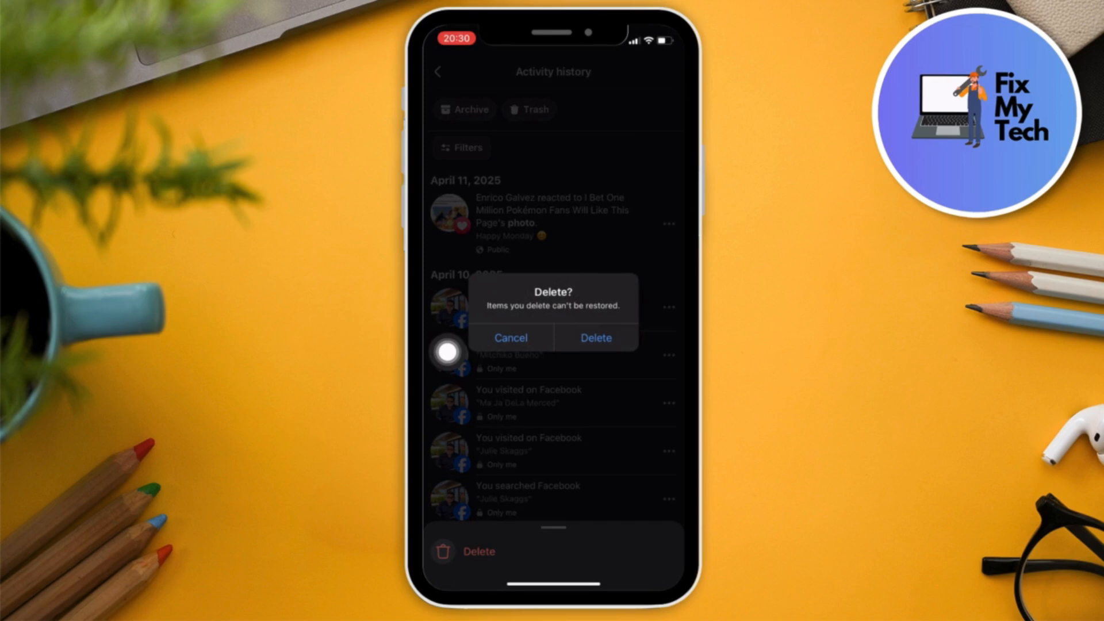
left_click(510, 337)
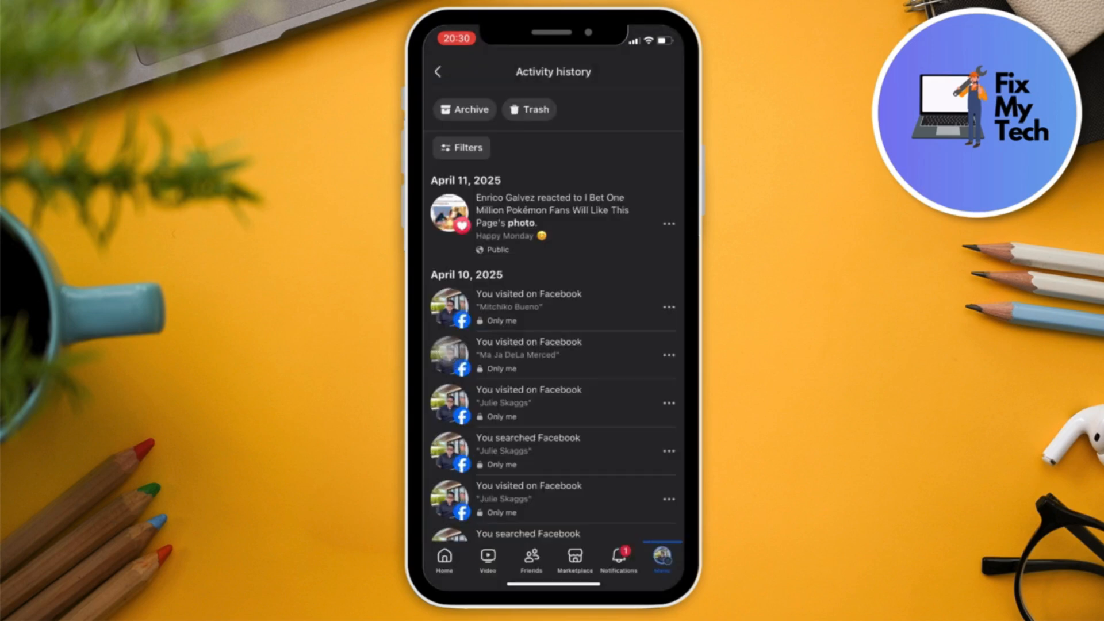
Return to the top of Settings & privacy and open See more in Accounts Center
left_click(438, 71)
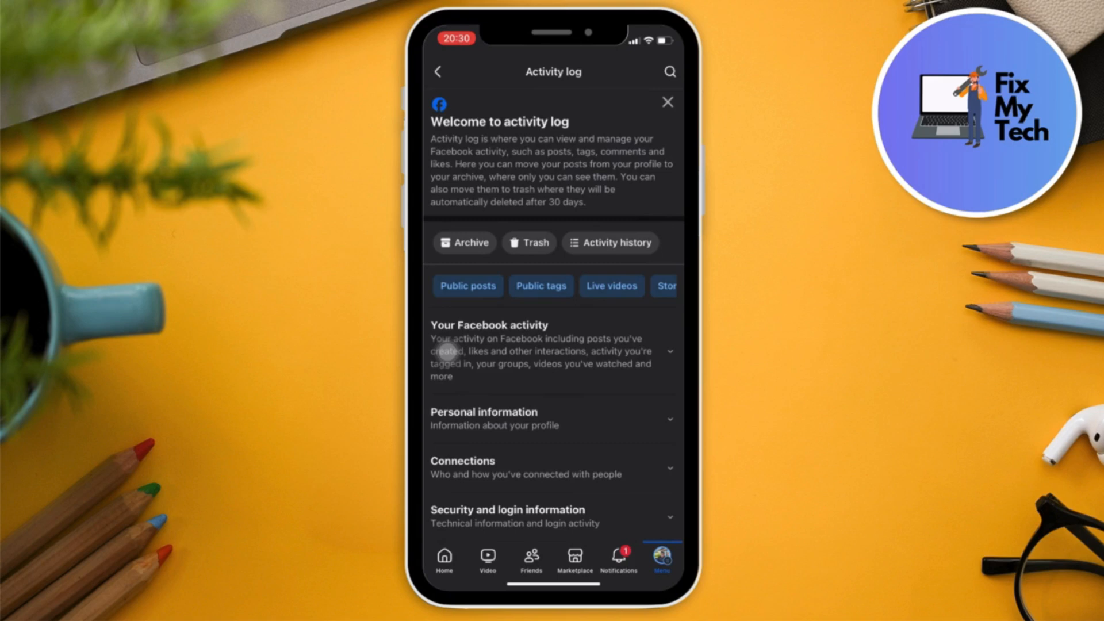
left_click(437, 71)
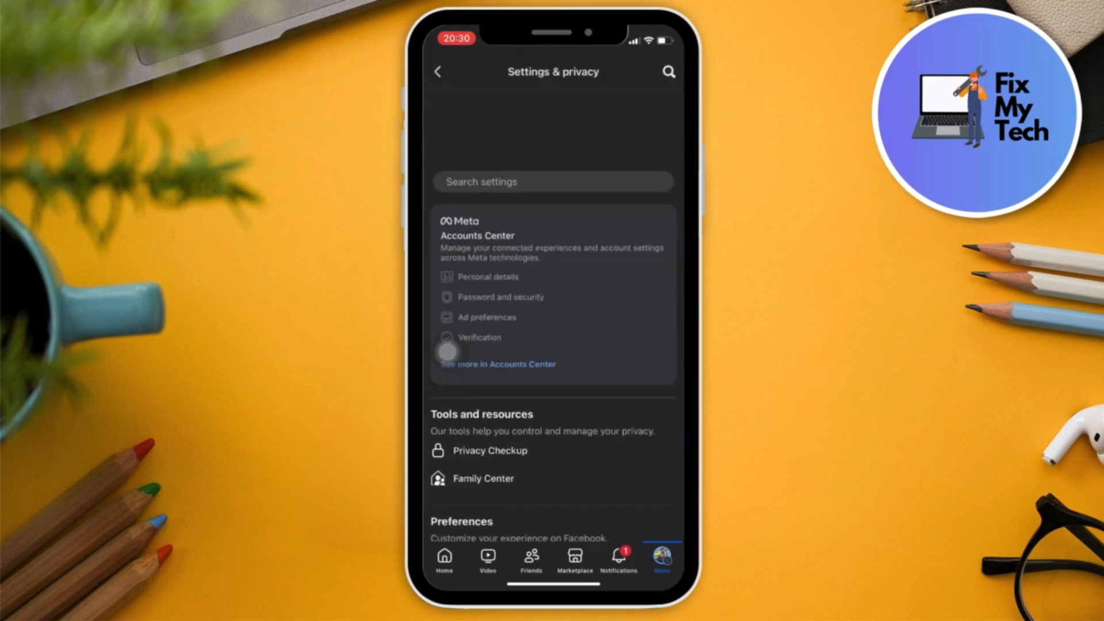
scroll("up", 3)
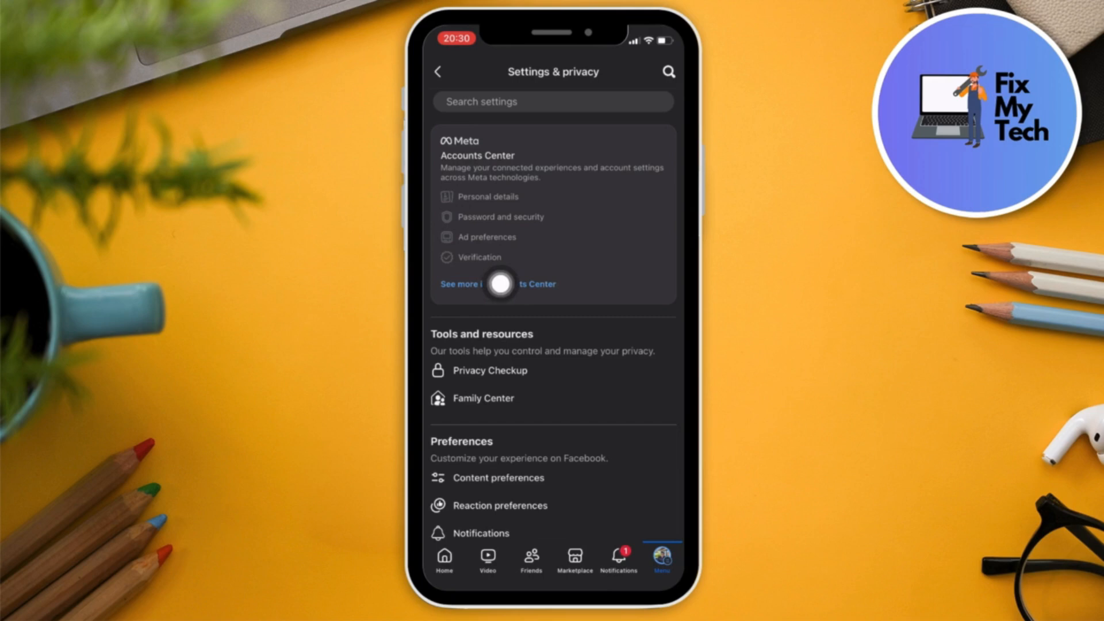
left_click(497, 283)
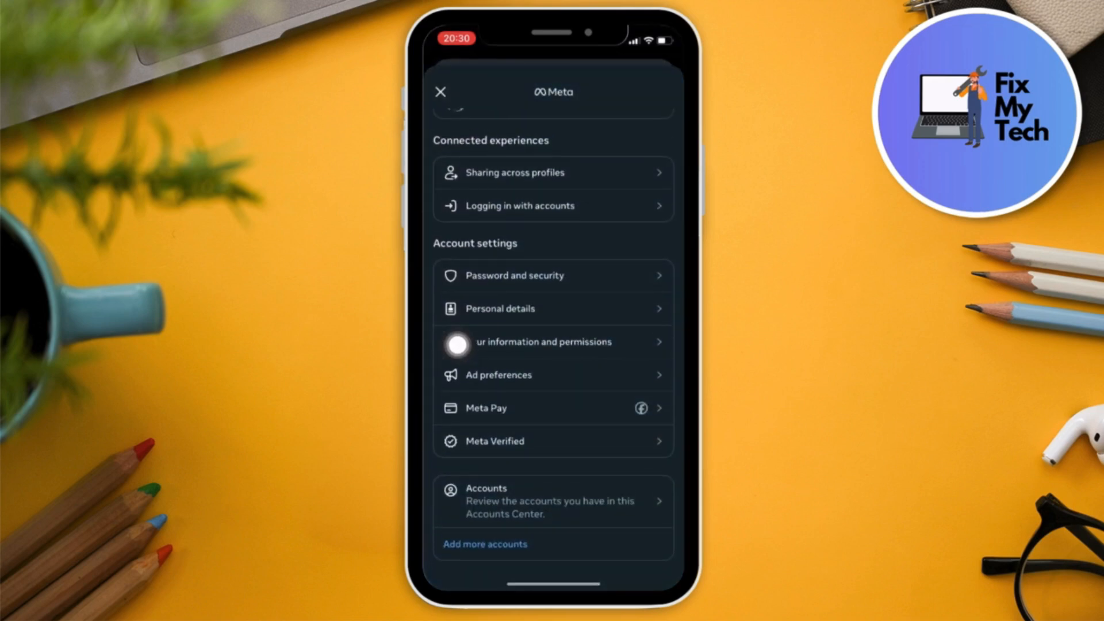
Go to Your information and permissions, then Your activity off Meta technologies
left_click(544, 342)
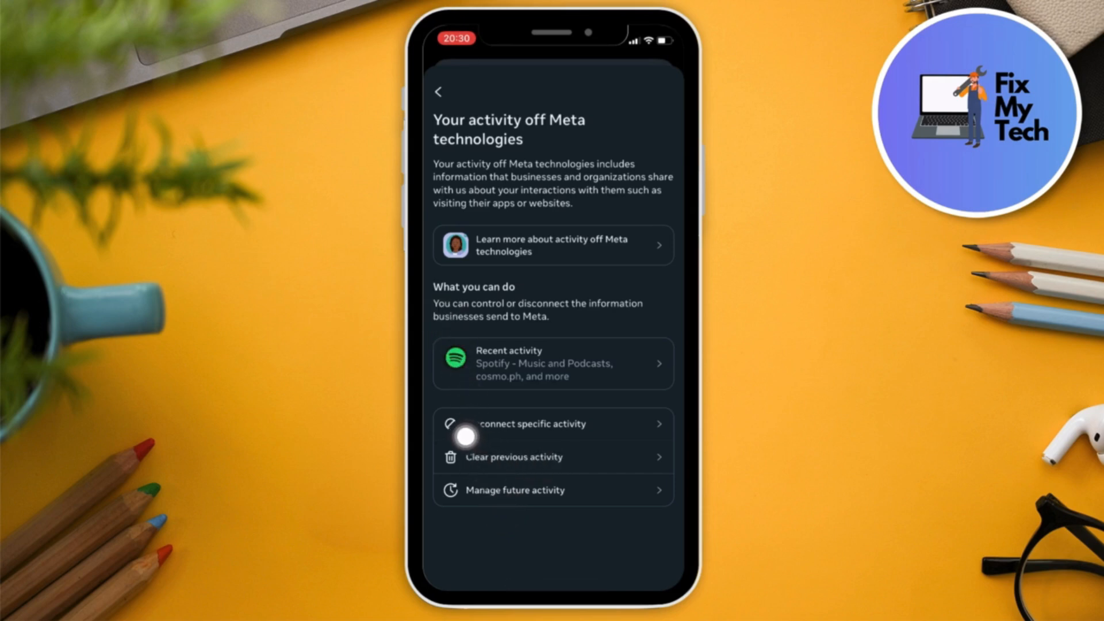
mouse_move(502, 459)
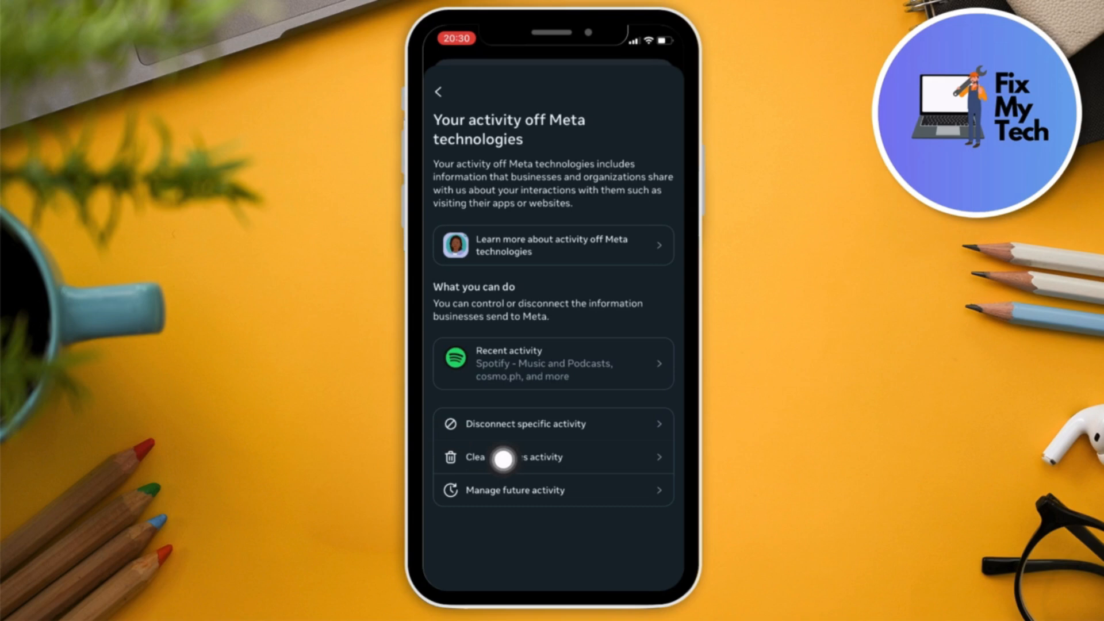
Open Clear previous activity, then go back to Your information and permissions
left_click(515, 457)
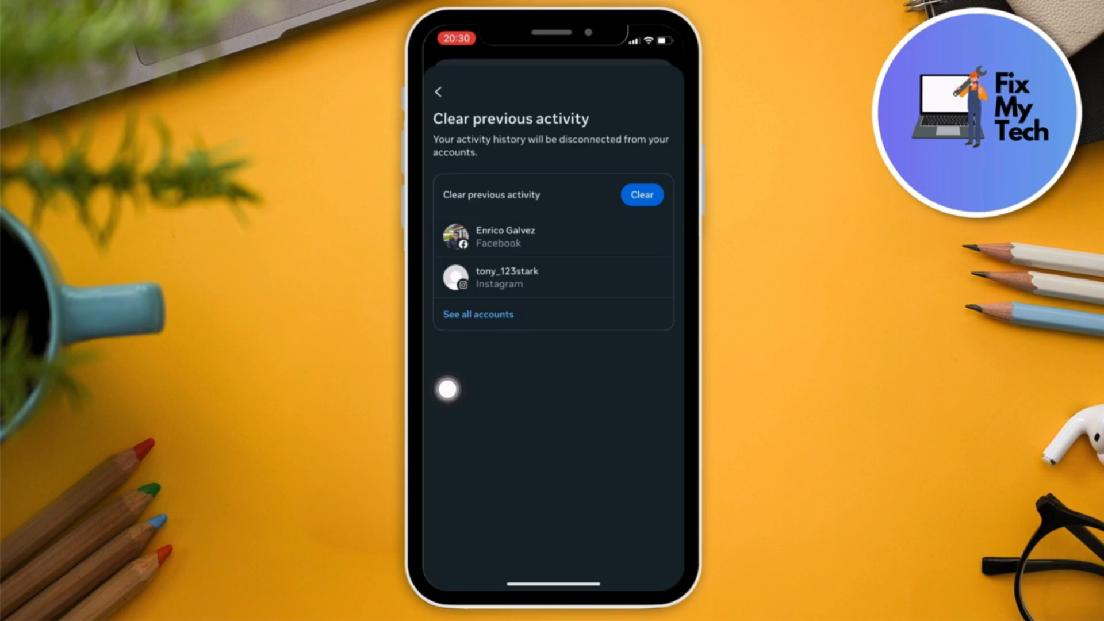
left_click(437, 92)
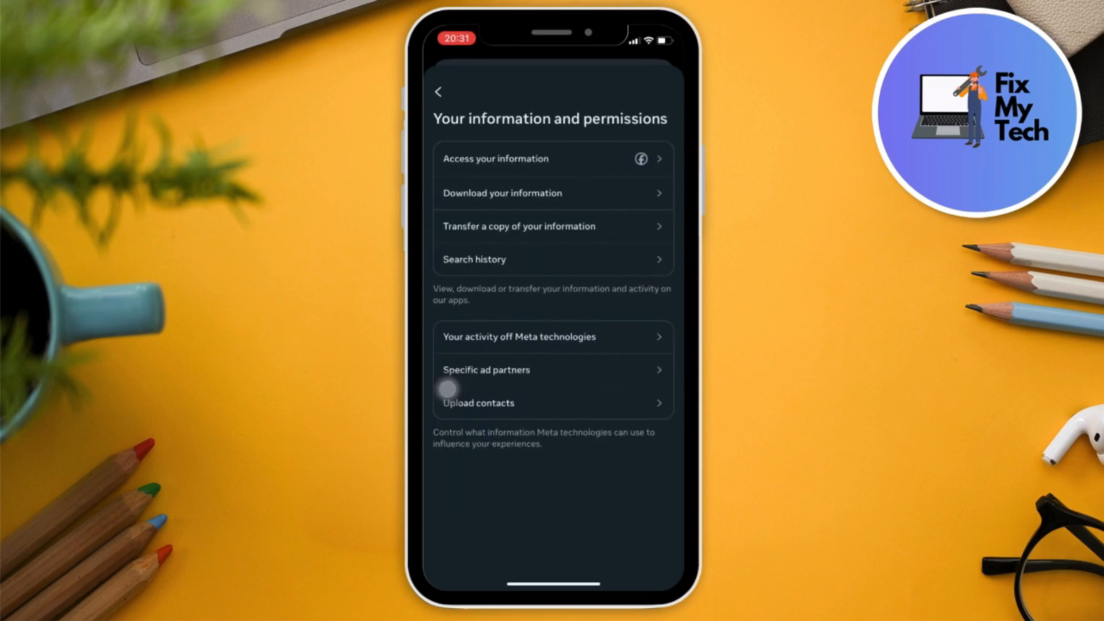